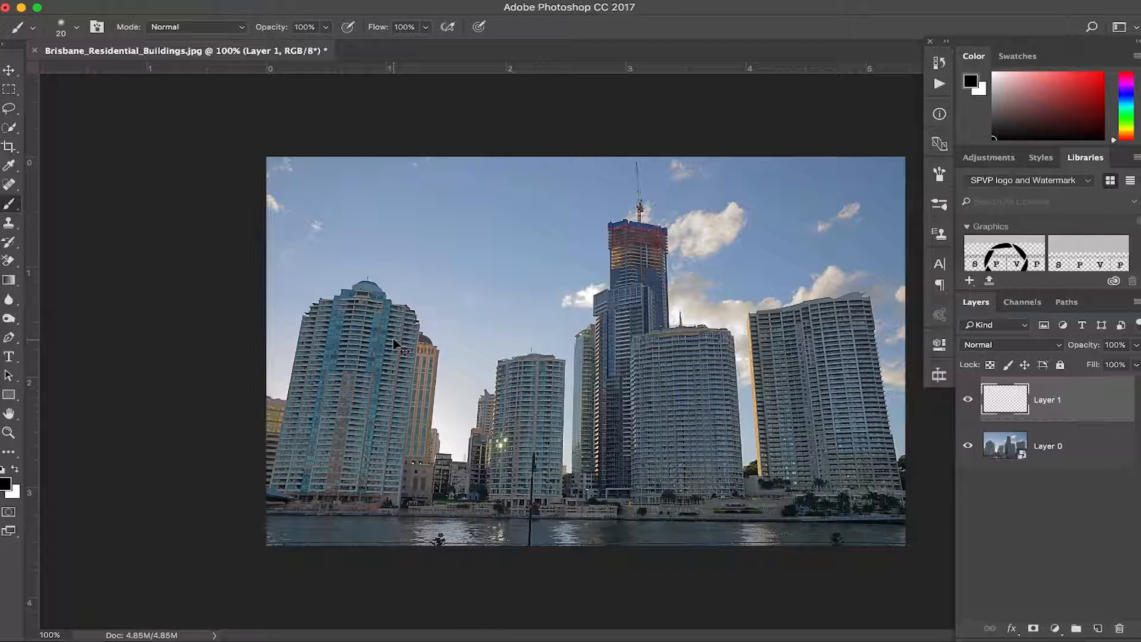
mouse_move(484, 240)
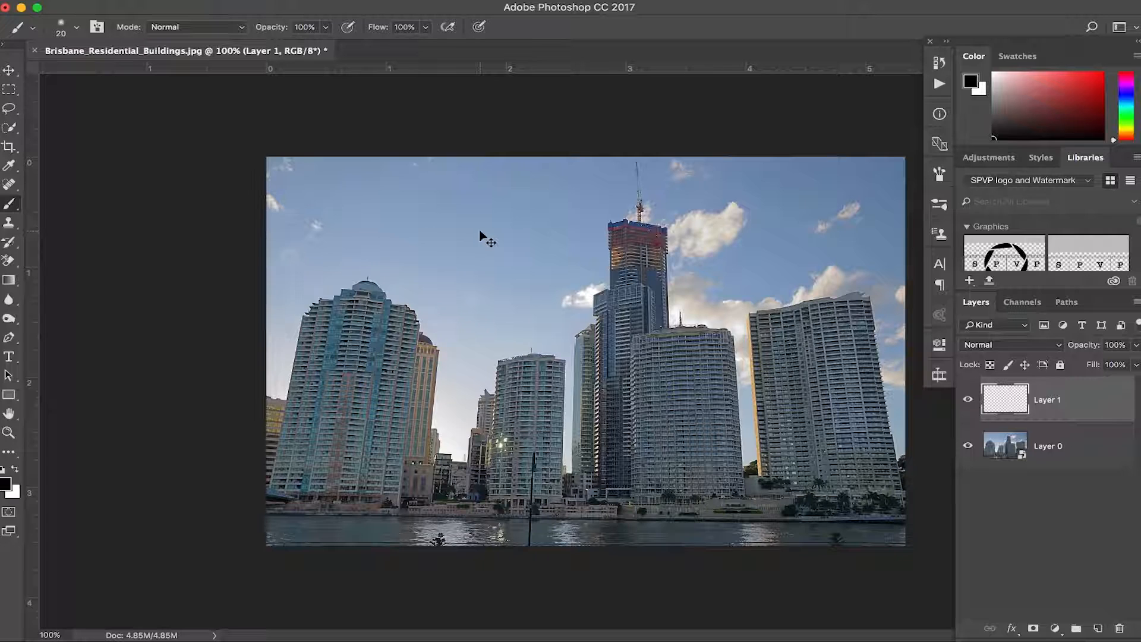
mouse_move(259, 282)
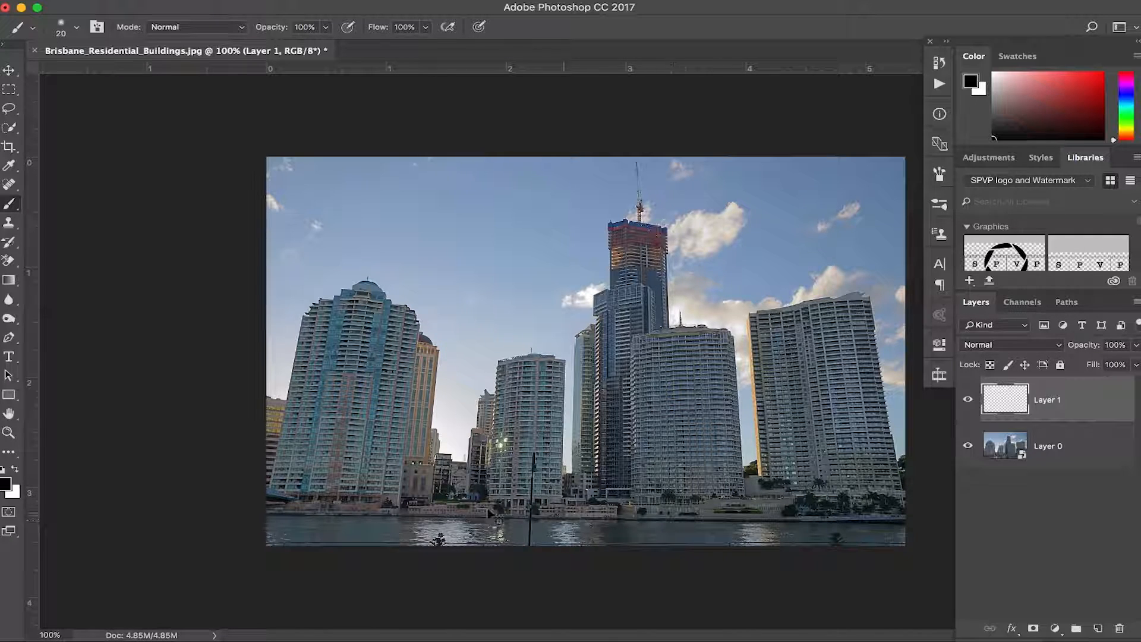
Step: Delete the empty Layer 1, leaving the Brisbane skyline photo as Layer 0
drag(364, 528, 648, 535)
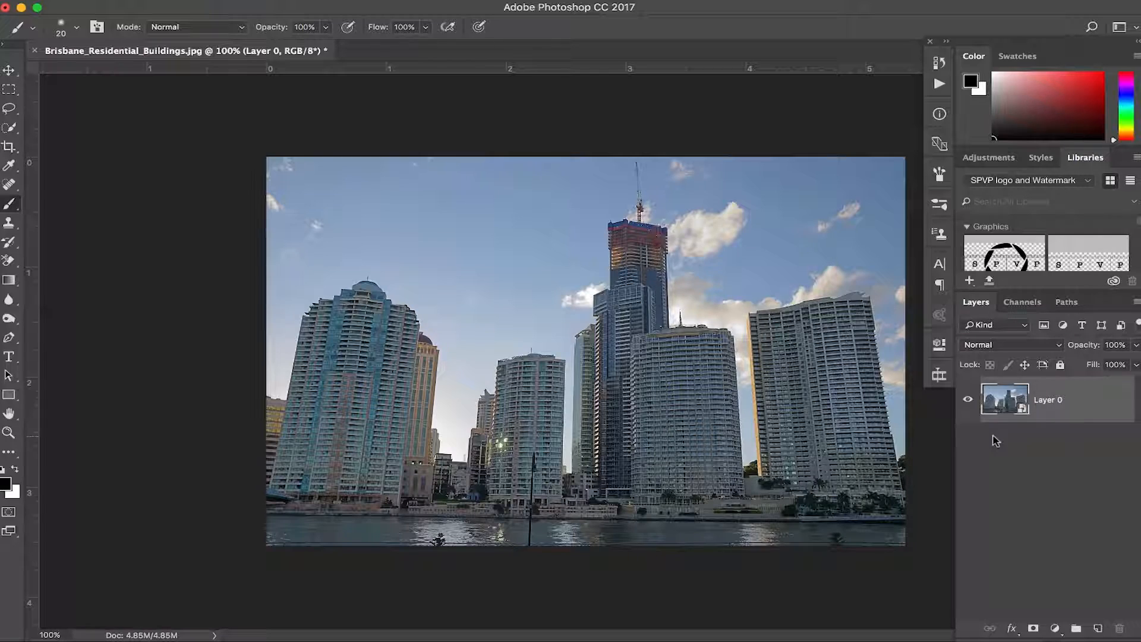
Step: Open the Camera Raw Filter from the Filter menu on the skyline photo
click(437, 7)
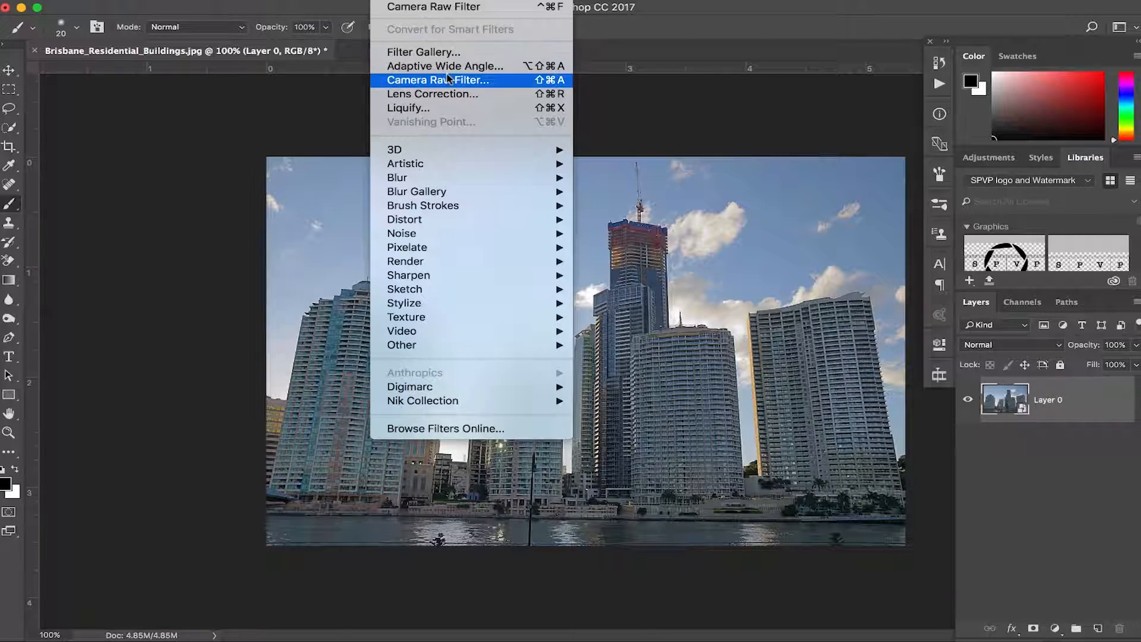
click(434, 81)
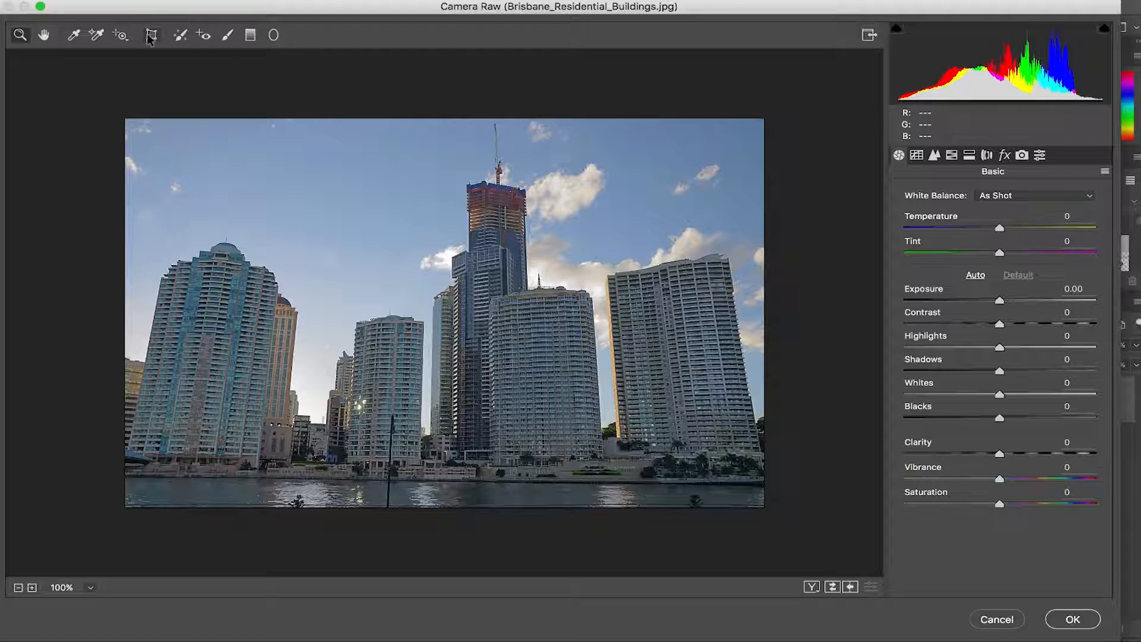
Step: With the Transform Tool, draw Guided Upright lines along the waterline and left tower edge
click(151, 35)
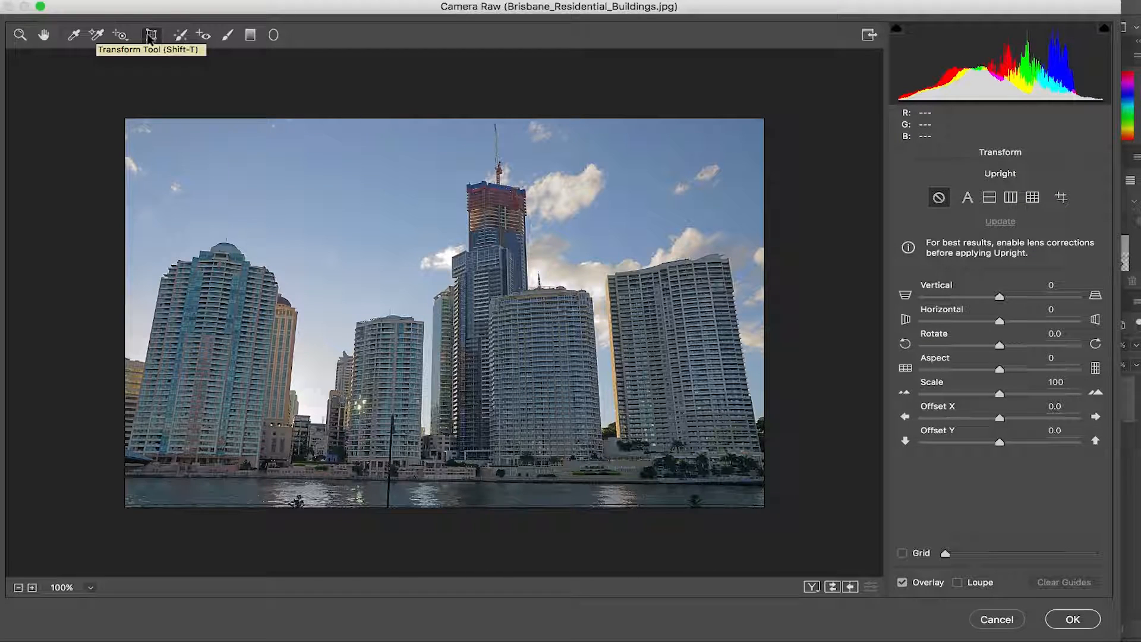
mouse_move(710, 471)
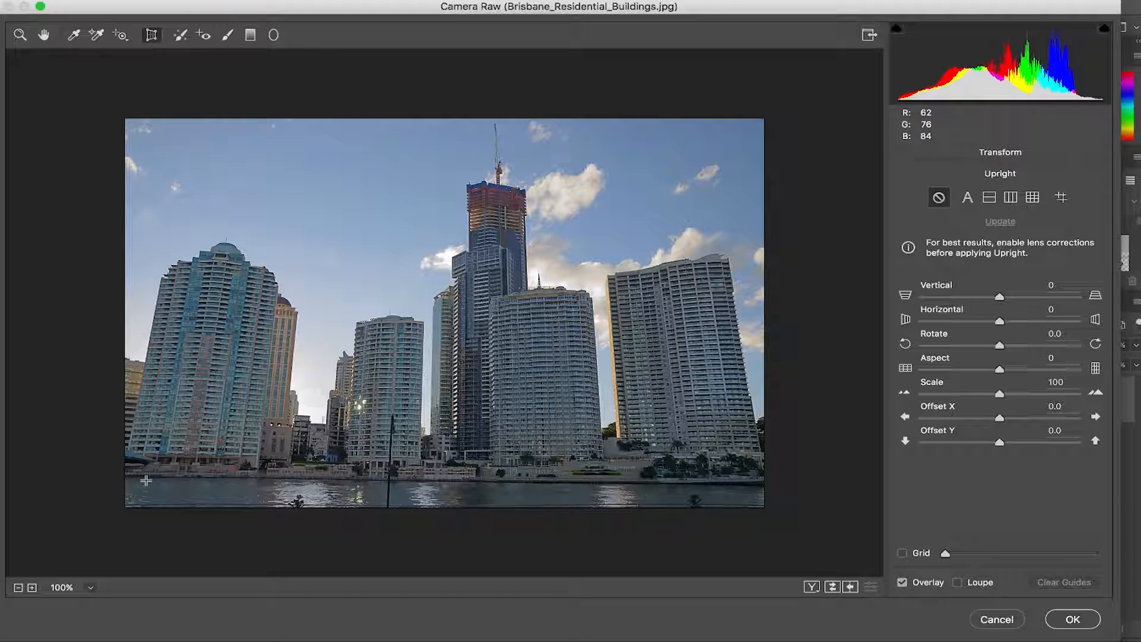
drag(148, 478, 226, 479)
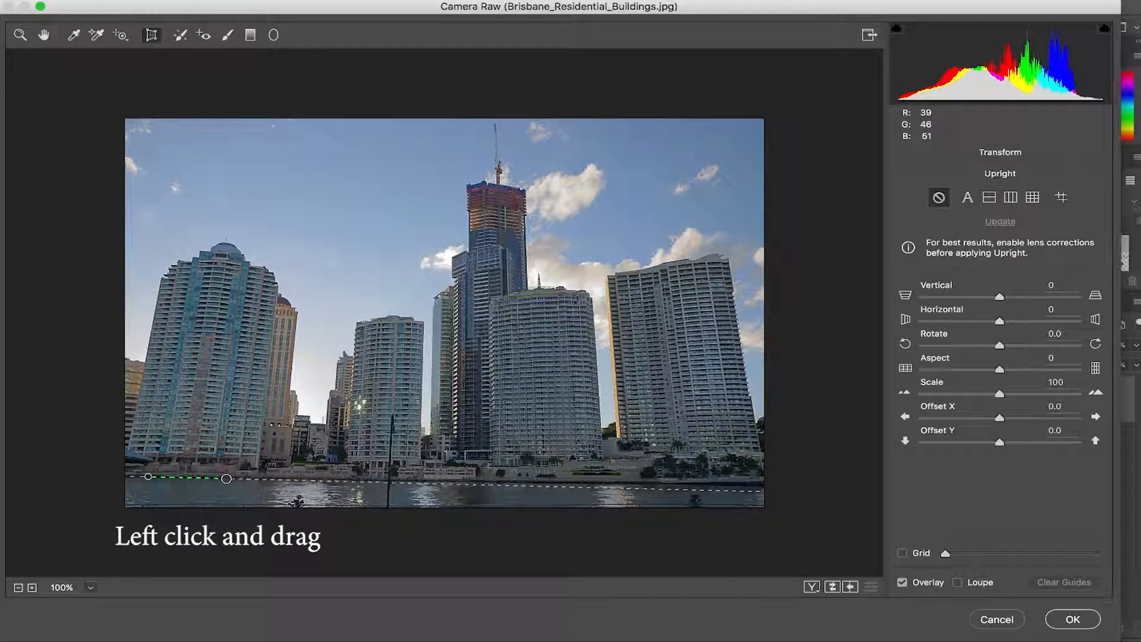
drag(227, 478, 740, 487)
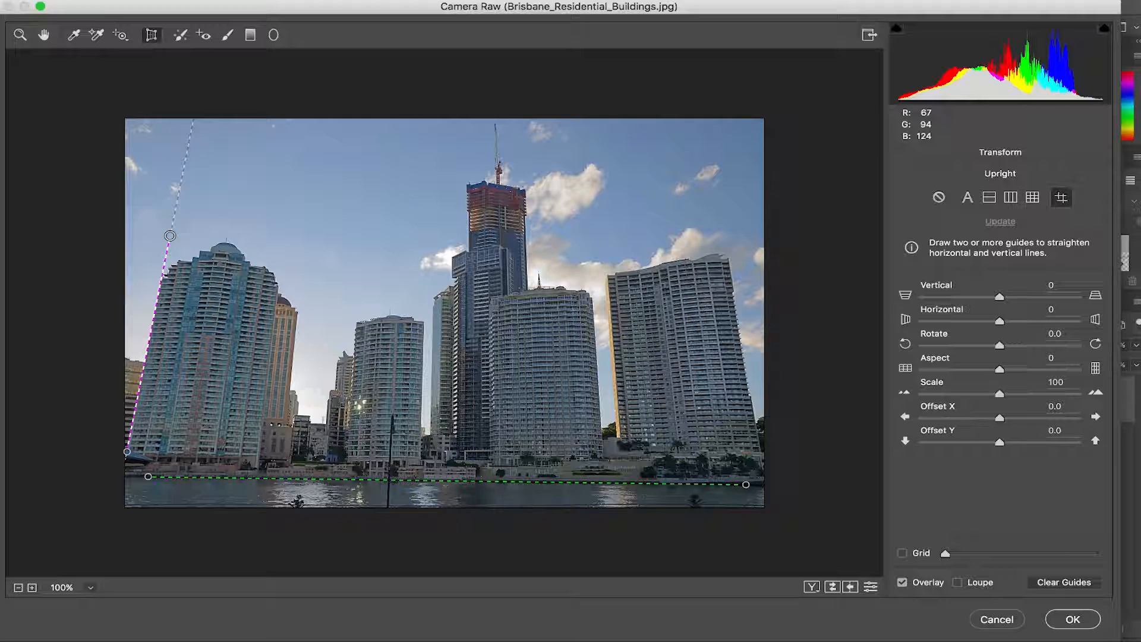
click(1001, 221)
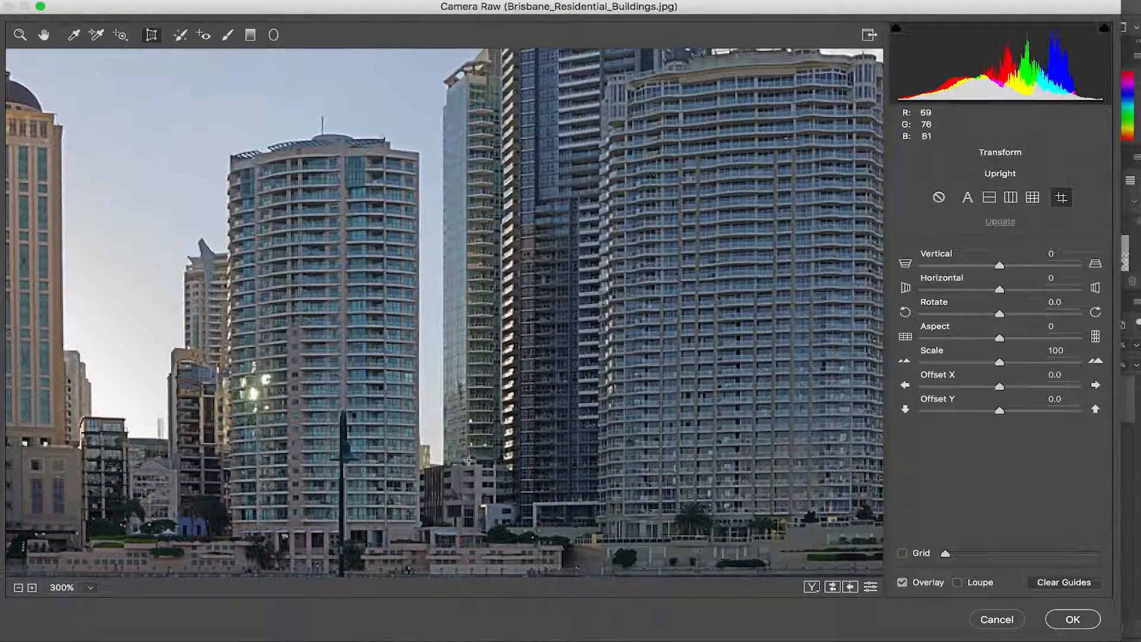
Step: Pan right and add a vertical Upright guide along the right tower's edge
drag(466, 54, 466, 473)
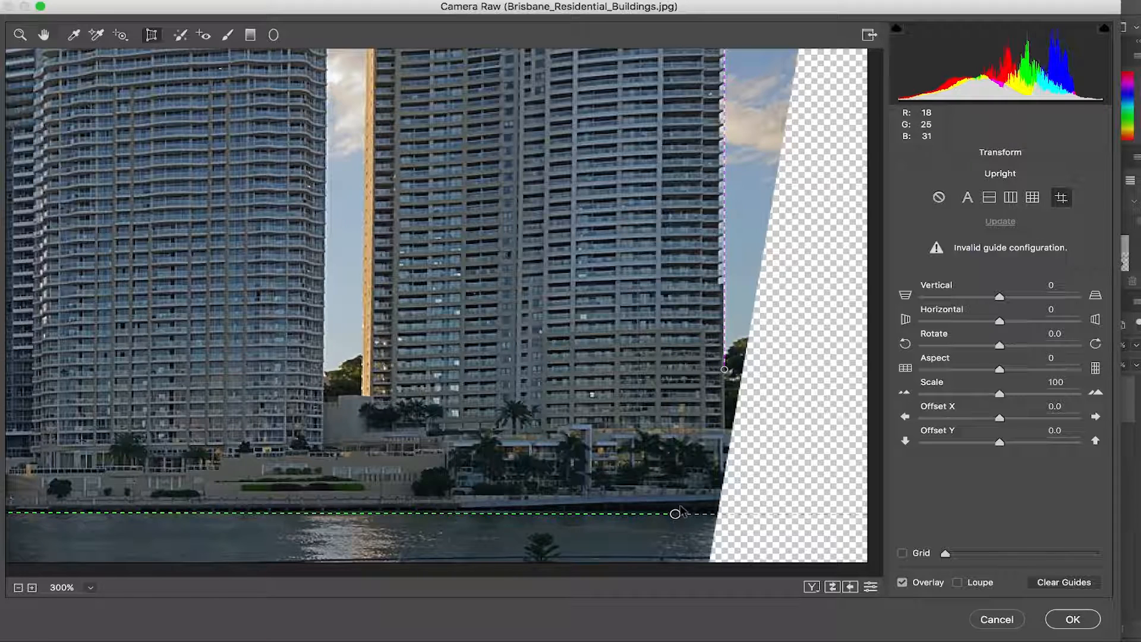
mouse_move(730, 382)
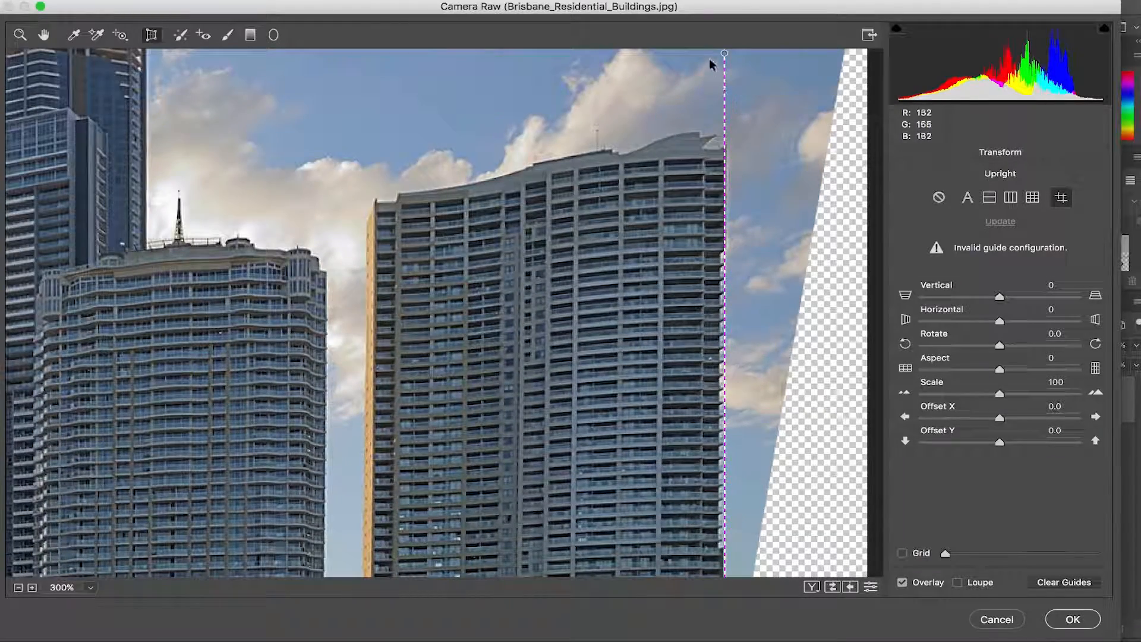
drag(723, 55, 728, 68)
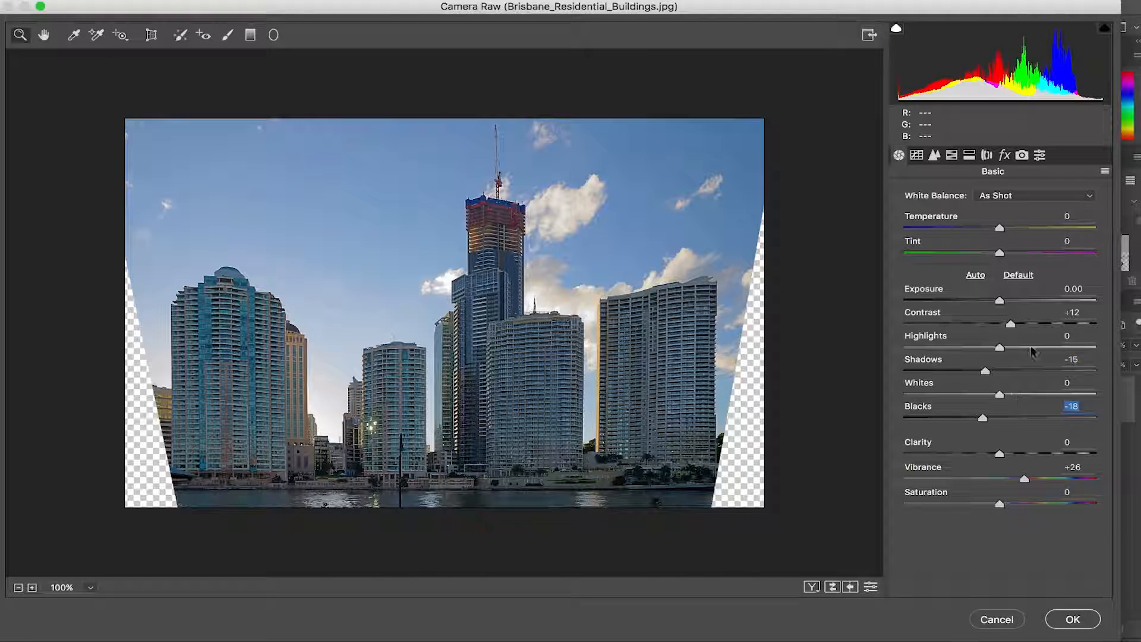
Step: Set Contrast +12, Shadows -15, Blacks -18, Vibrance +26, sample white balance, and apply
click(74, 35)
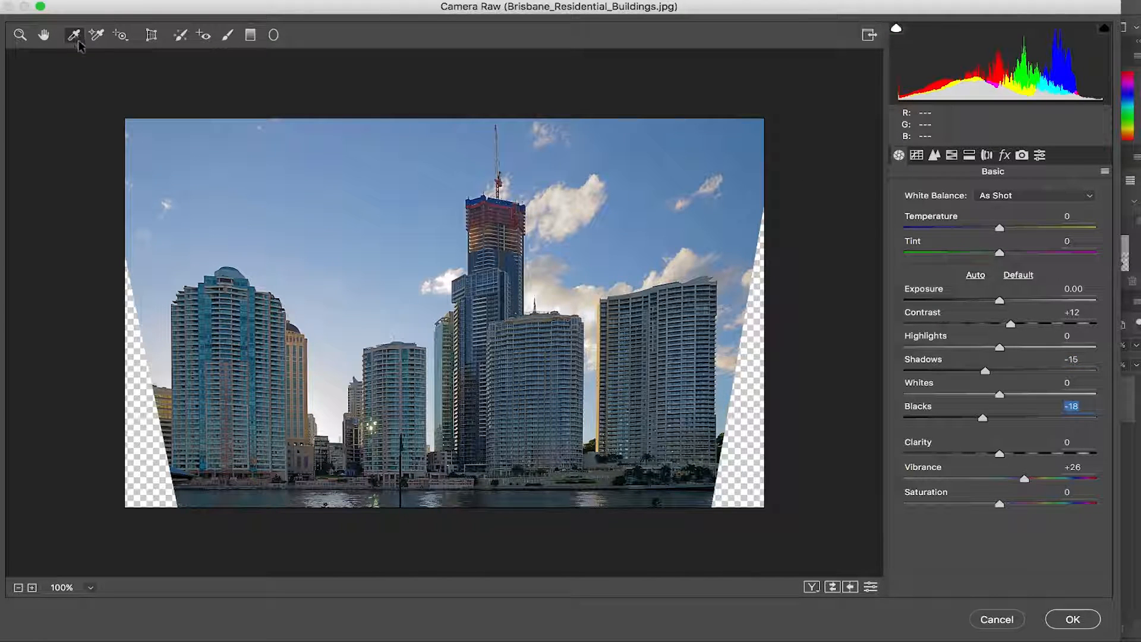
click(564, 298)
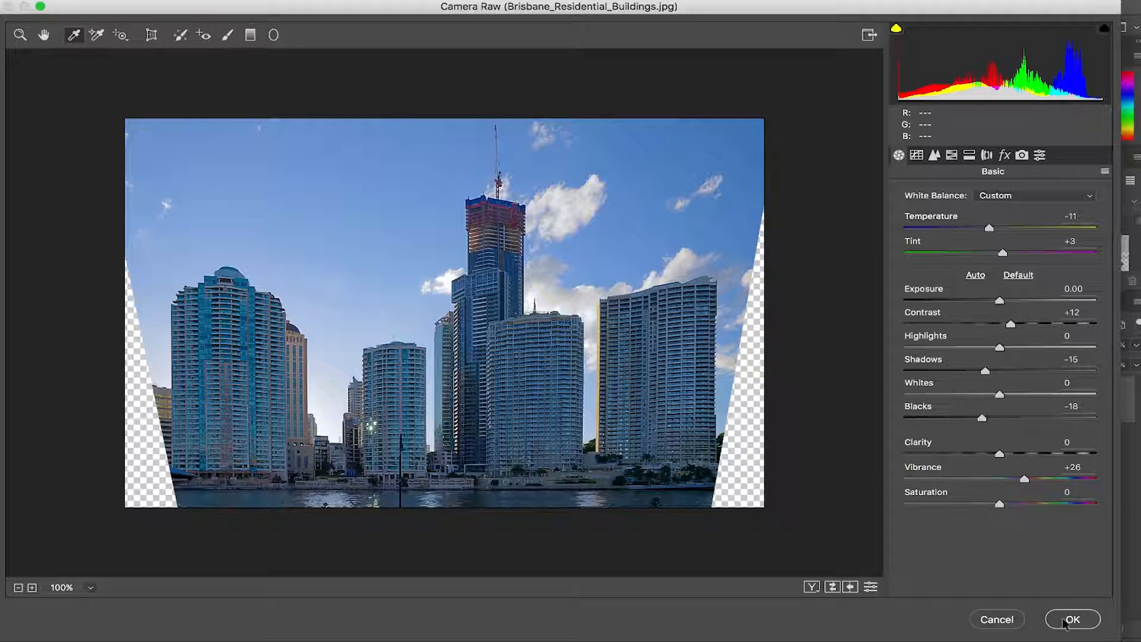
click(1073, 620)
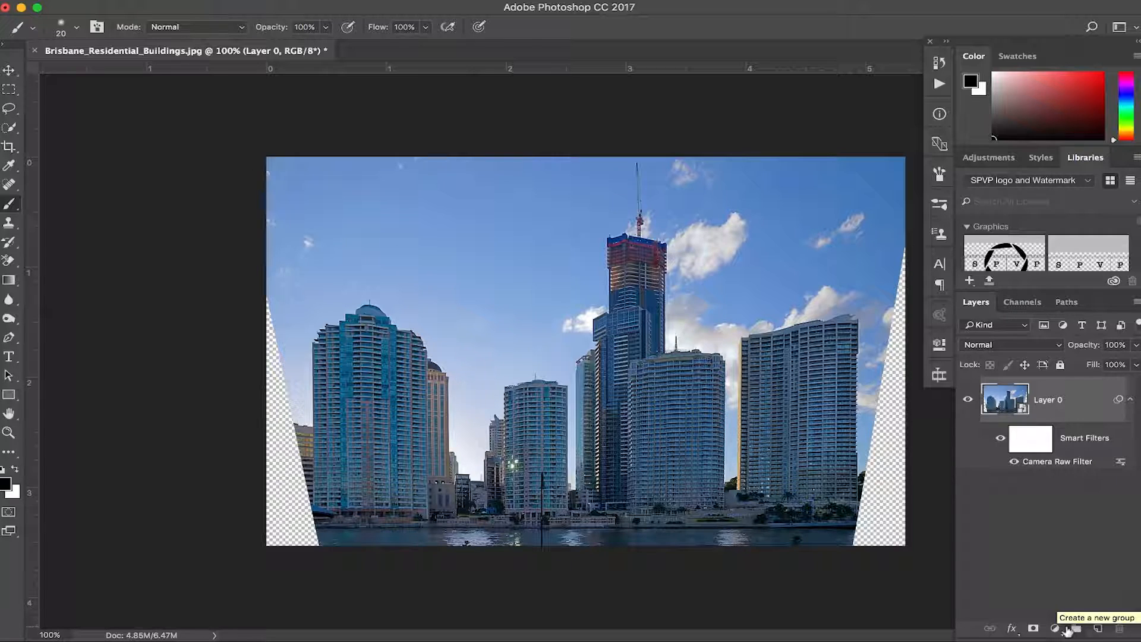
Step: Check the Camera Raw Smart Filters entry under Layer 0 in the Layers panel
click(1076, 629)
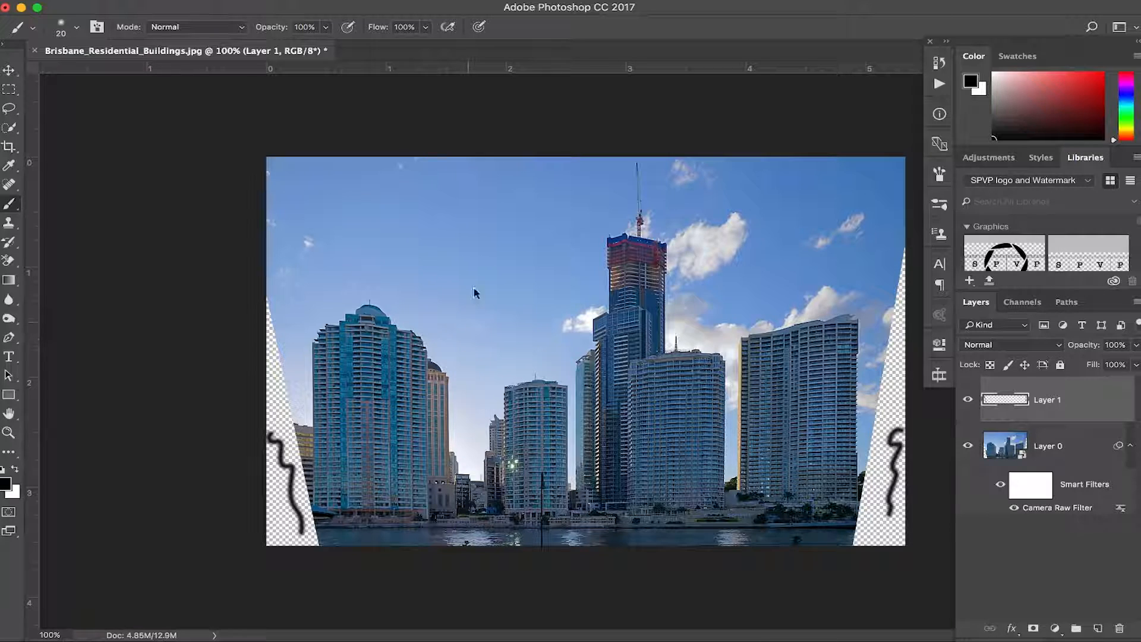
Step: Delete Layer 1, which holds the black squiggles painted over the side wedges
click(1047, 446)
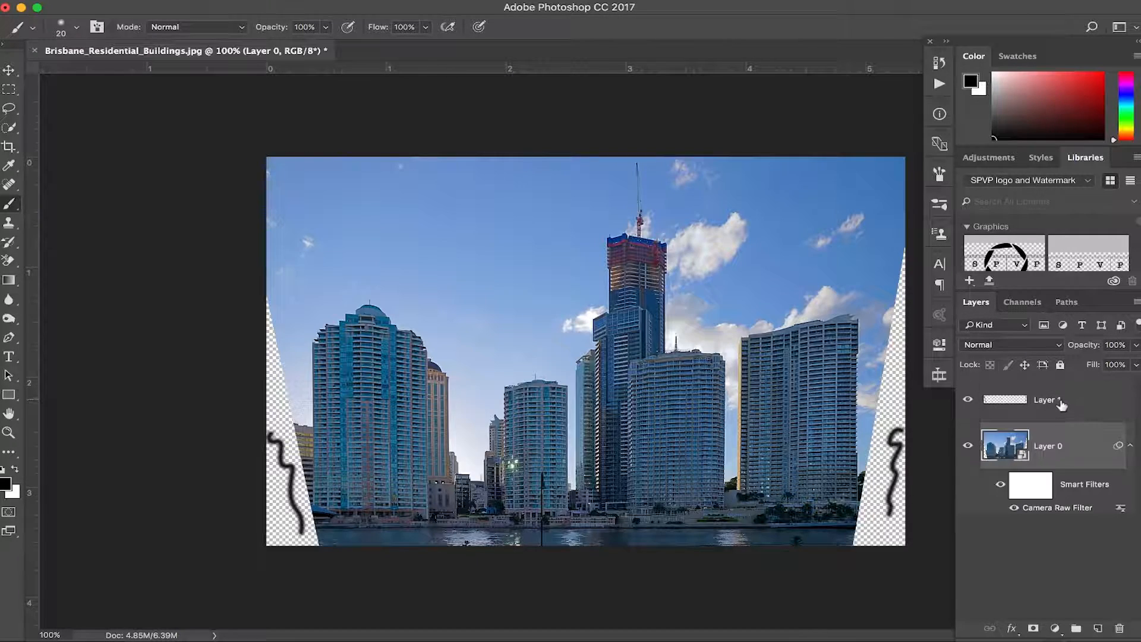
click(1048, 400)
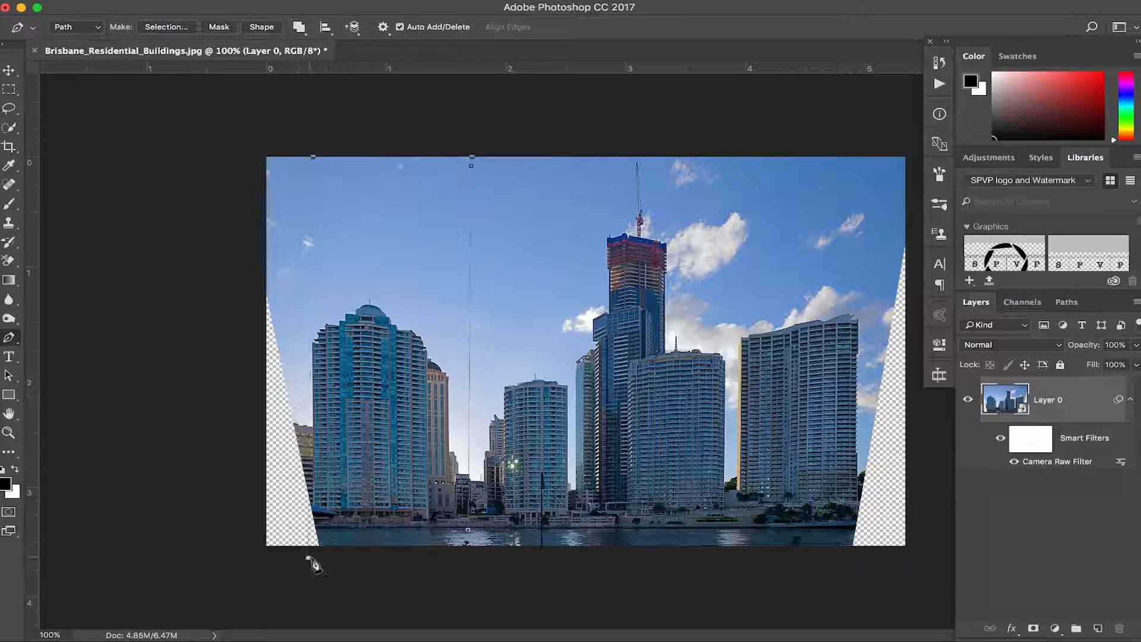
Step: Convert the pen path around the left buildings into a selection with 0 feather radius
right_click(317, 568)
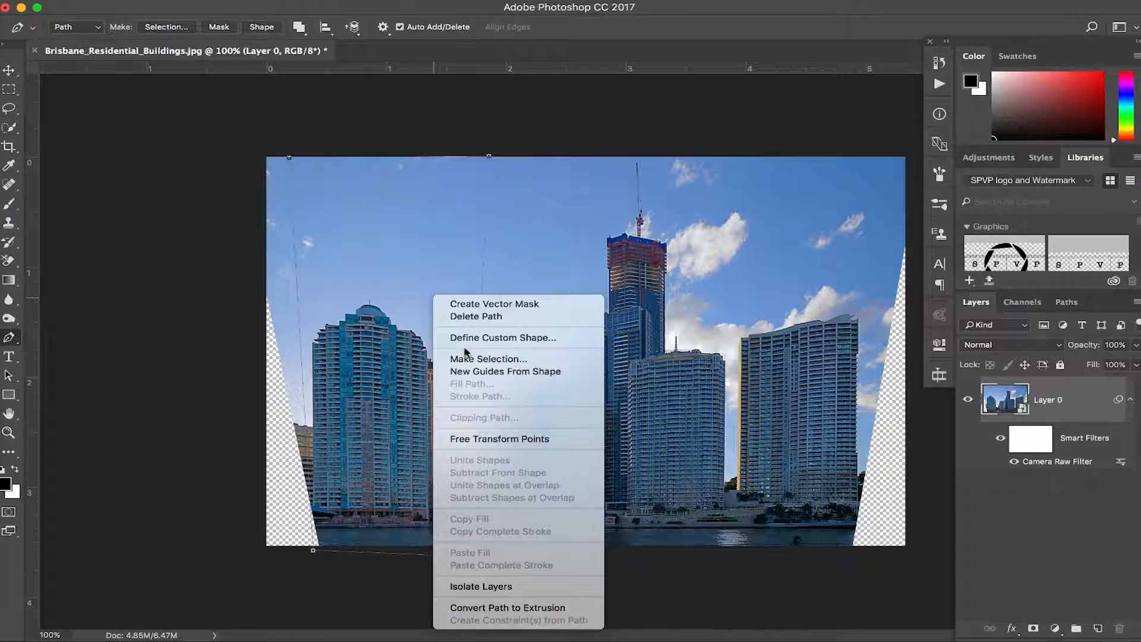
click(489, 359)
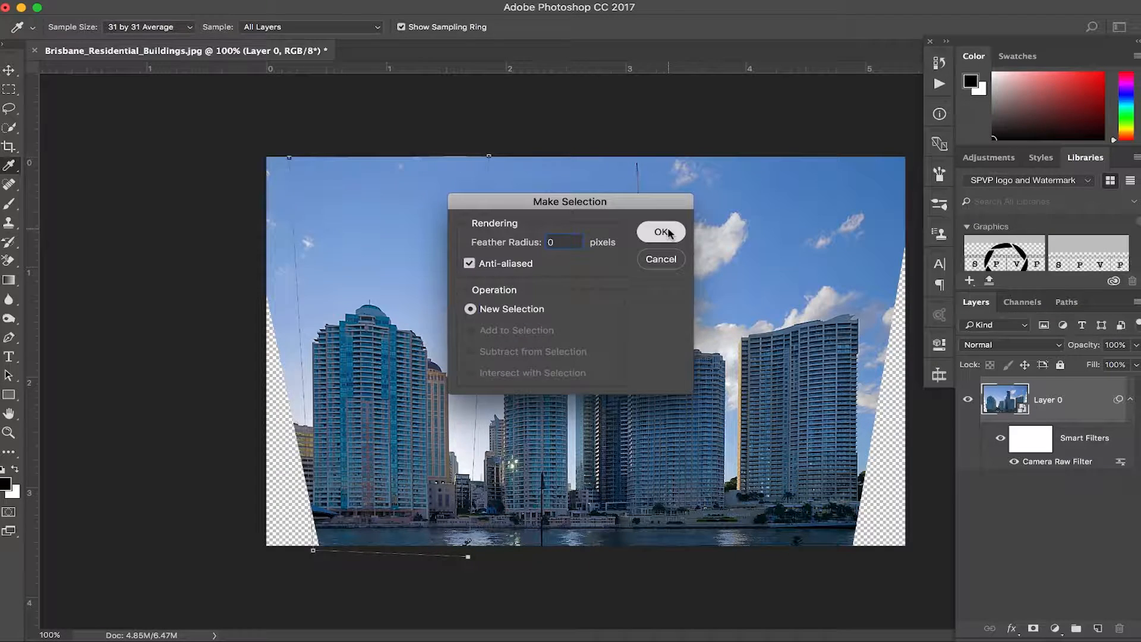
click(659, 232)
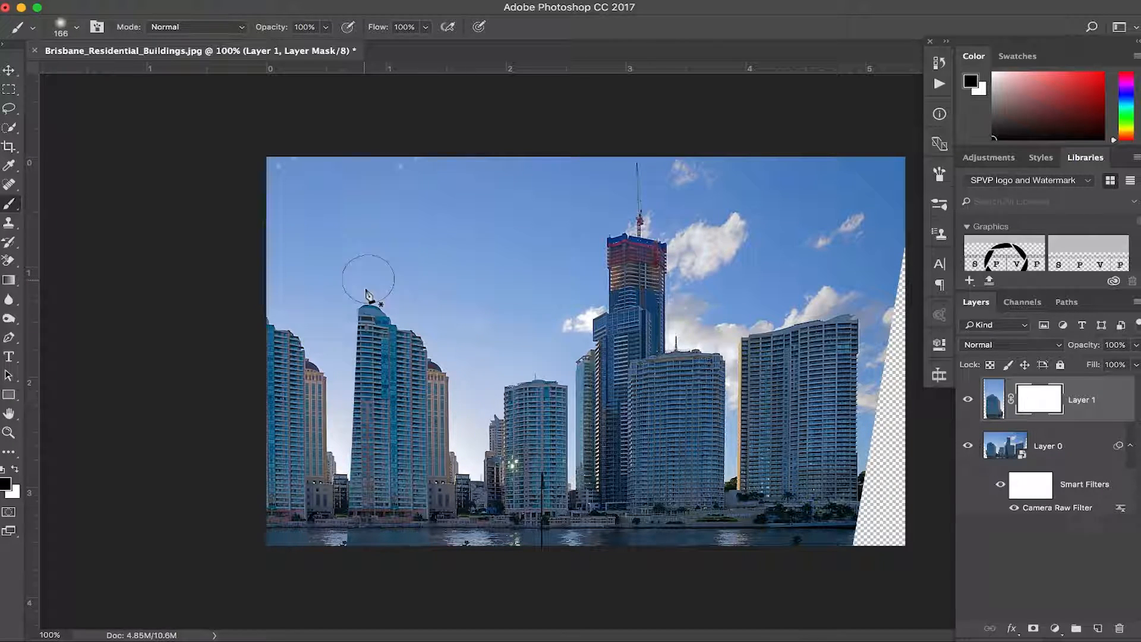
Step: Hide unwanted parts of the copied left buildings using Layer 1's mask
drag(371, 291, 353, 400)
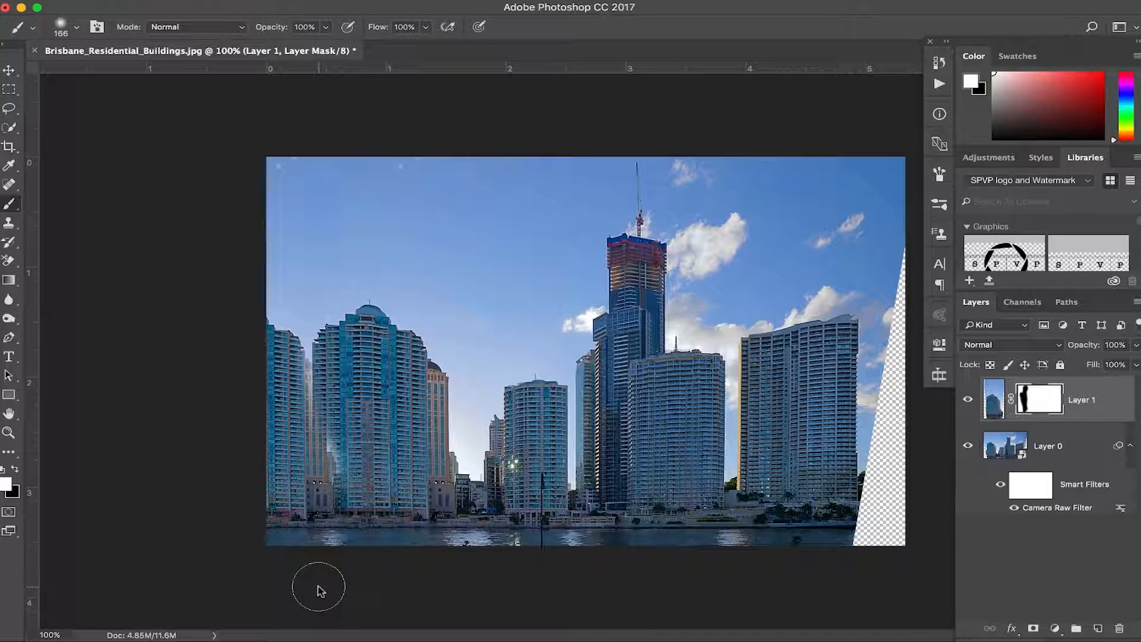
click(10, 70)
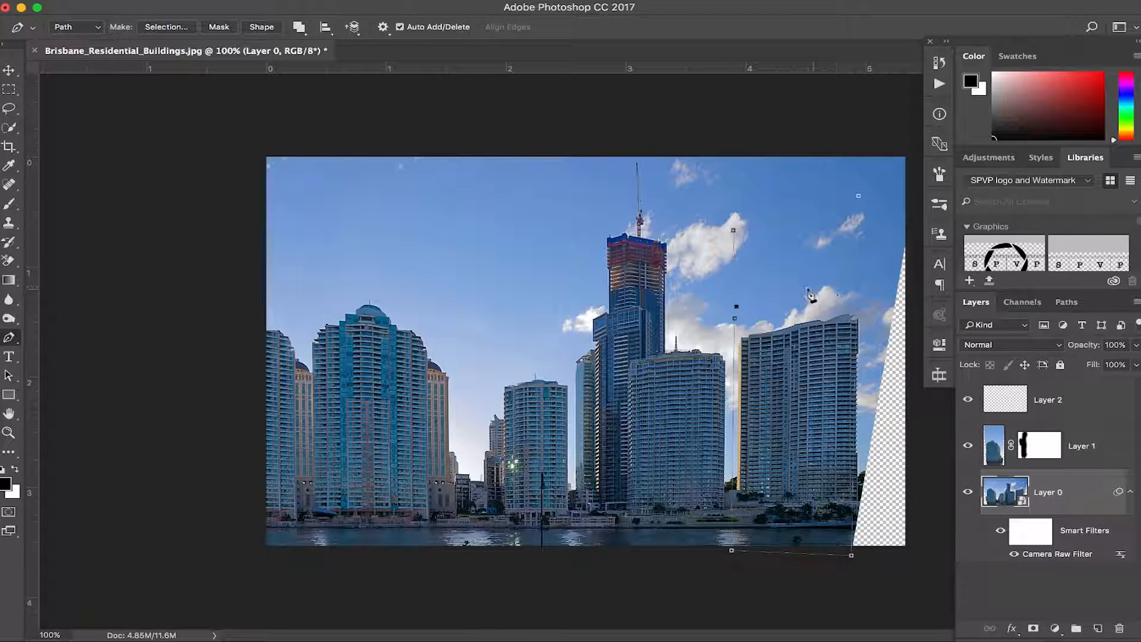
Step: Make a selection from the Pen path around the right-hand buildings
right_click(808, 294)
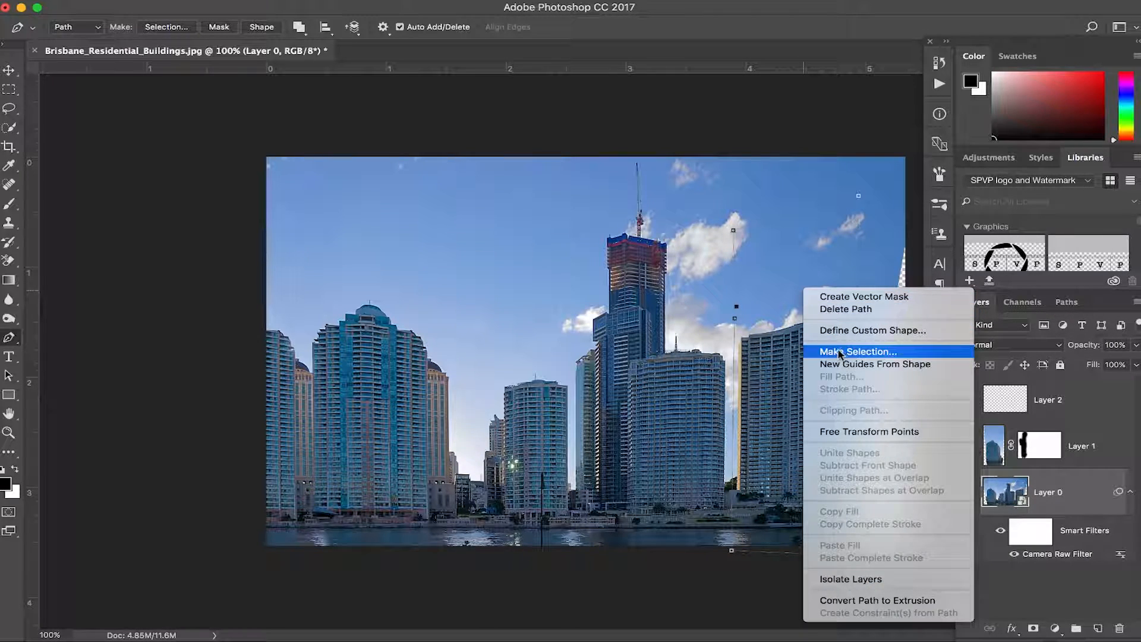
click(857, 351)
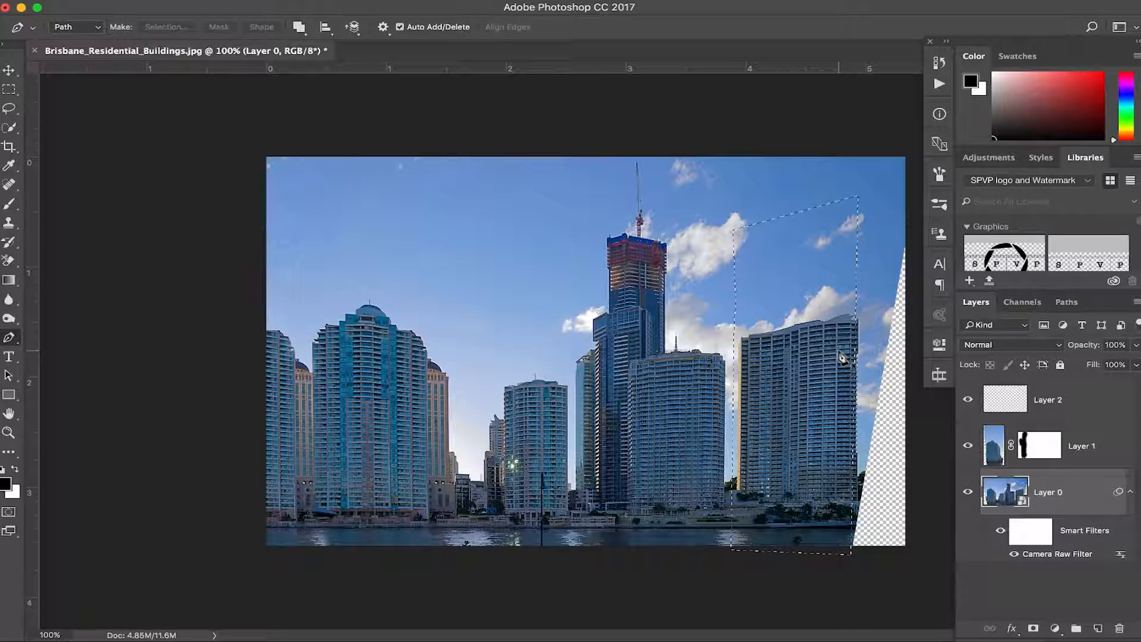
click(1048, 400)
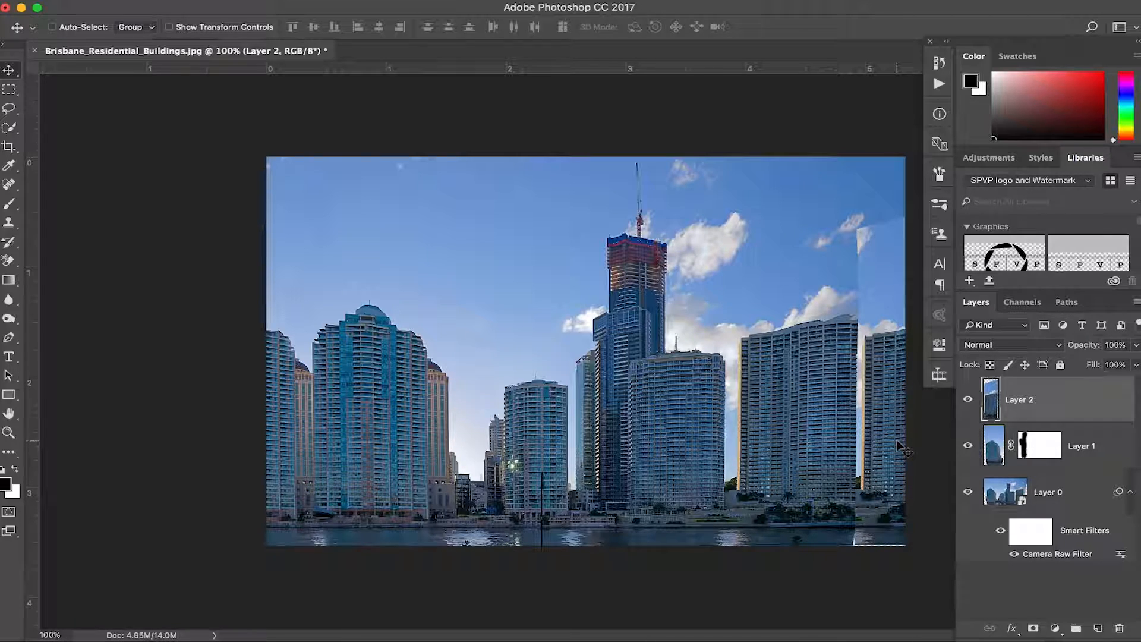
Step: Add a layer mask to Layer 2 to blend the copied right-hand buildings, then add empty Layer 3
click(1034, 628)
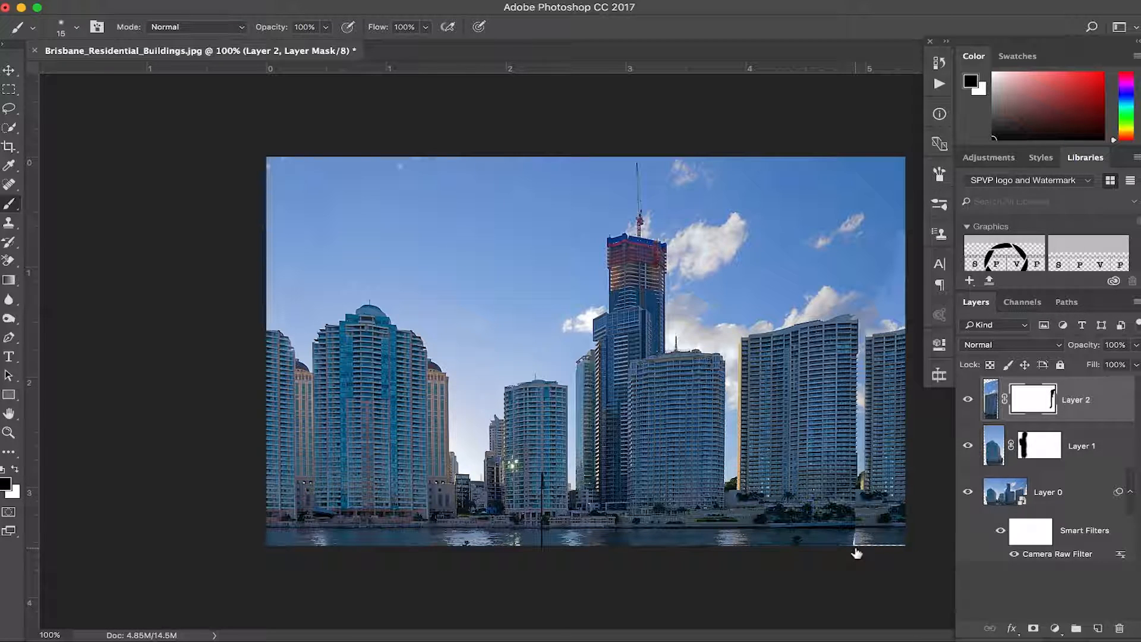
click(1098, 628)
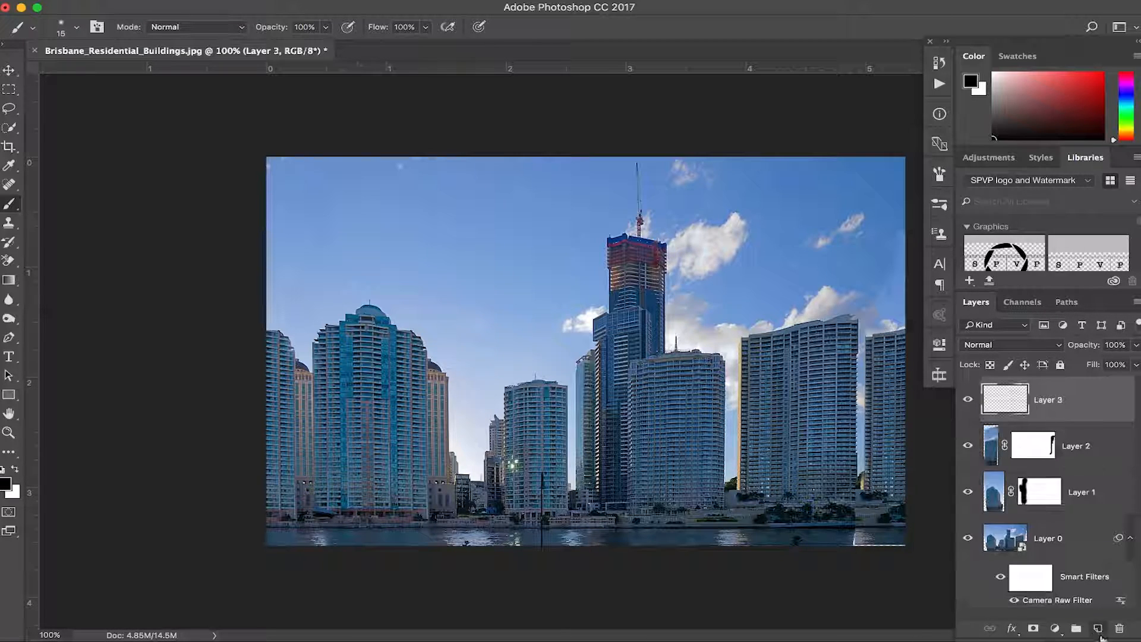
Step: Pick a tool from the toolbar to start retouching the edge gaps
click(10, 223)
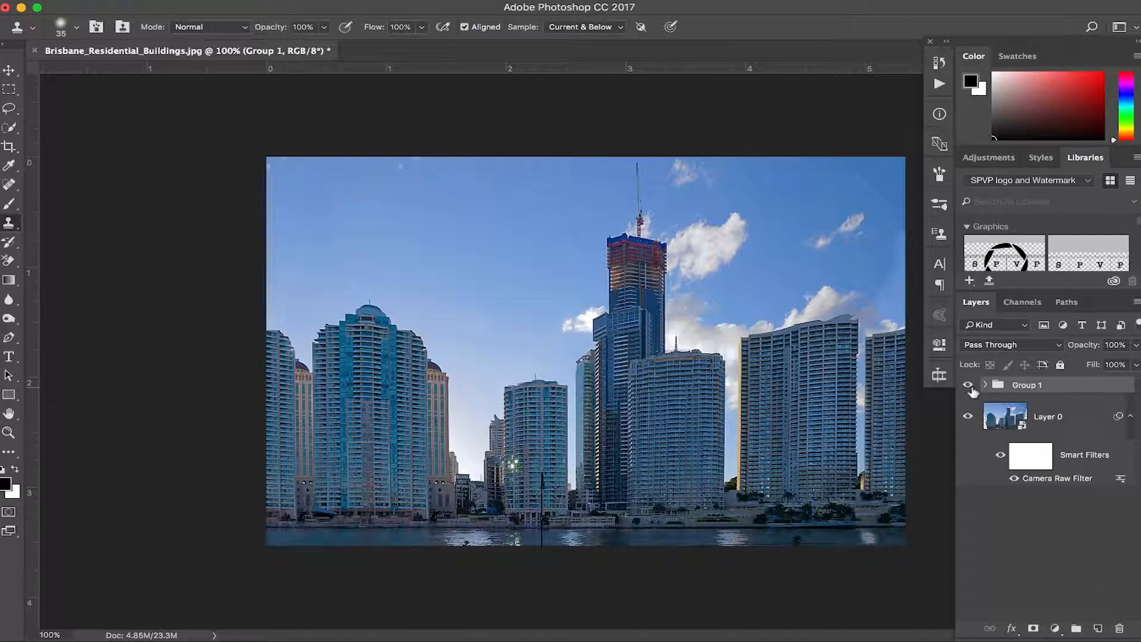
mouse_move(968, 385)
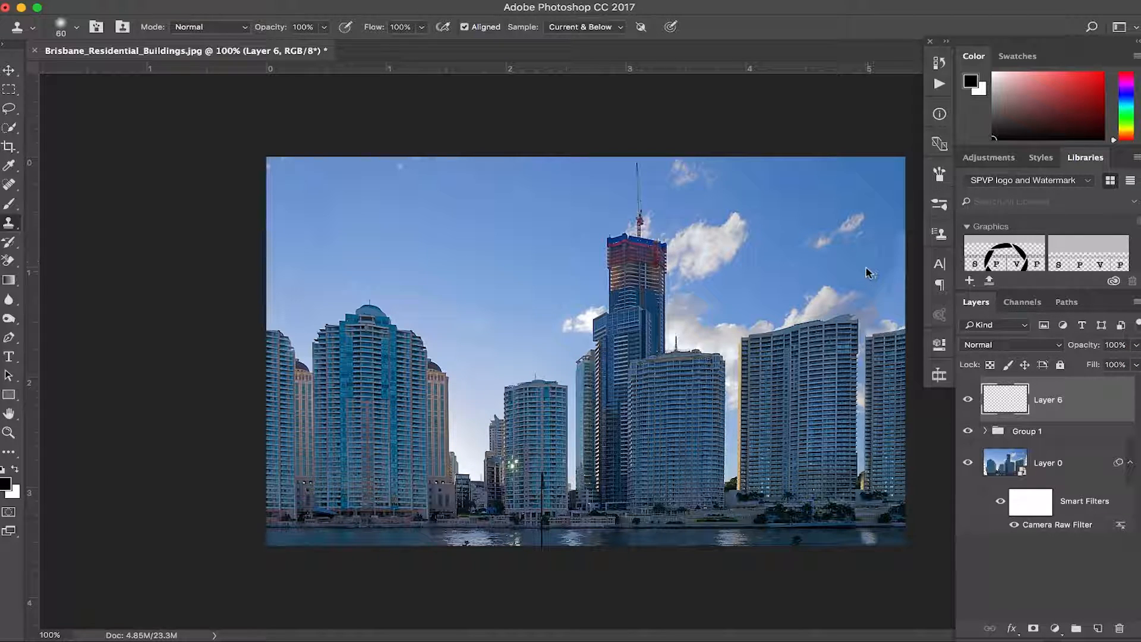
mouse_move(874, 275)
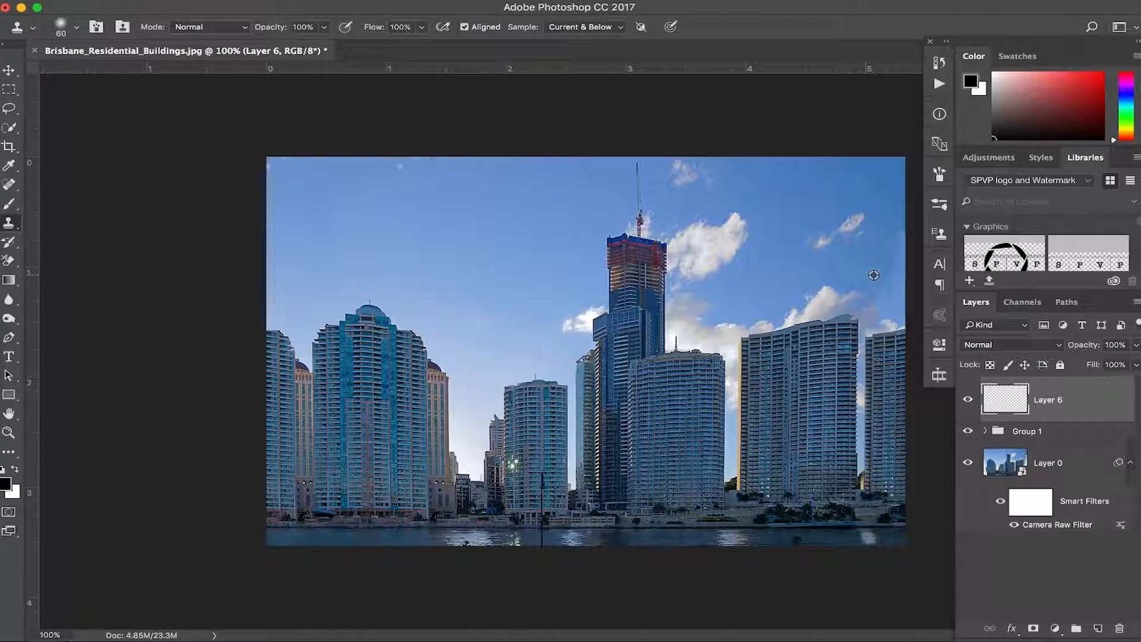